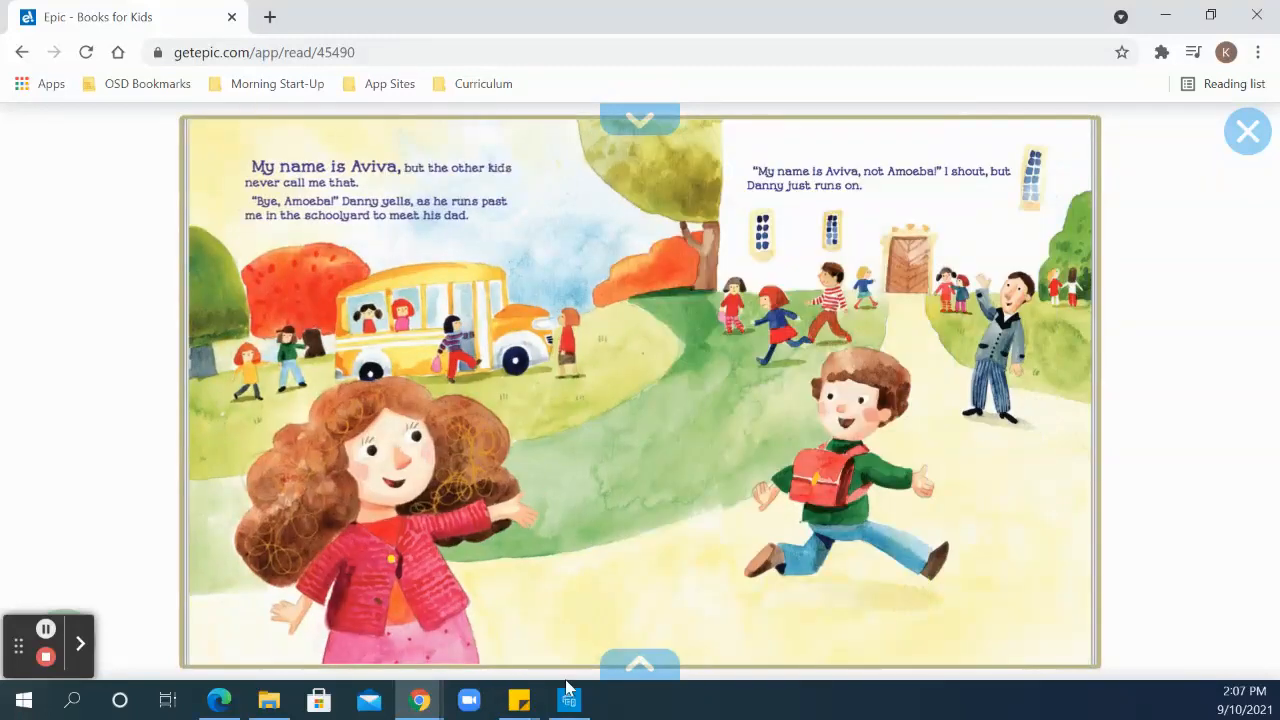
pyautogui.moveTo(388, 390)
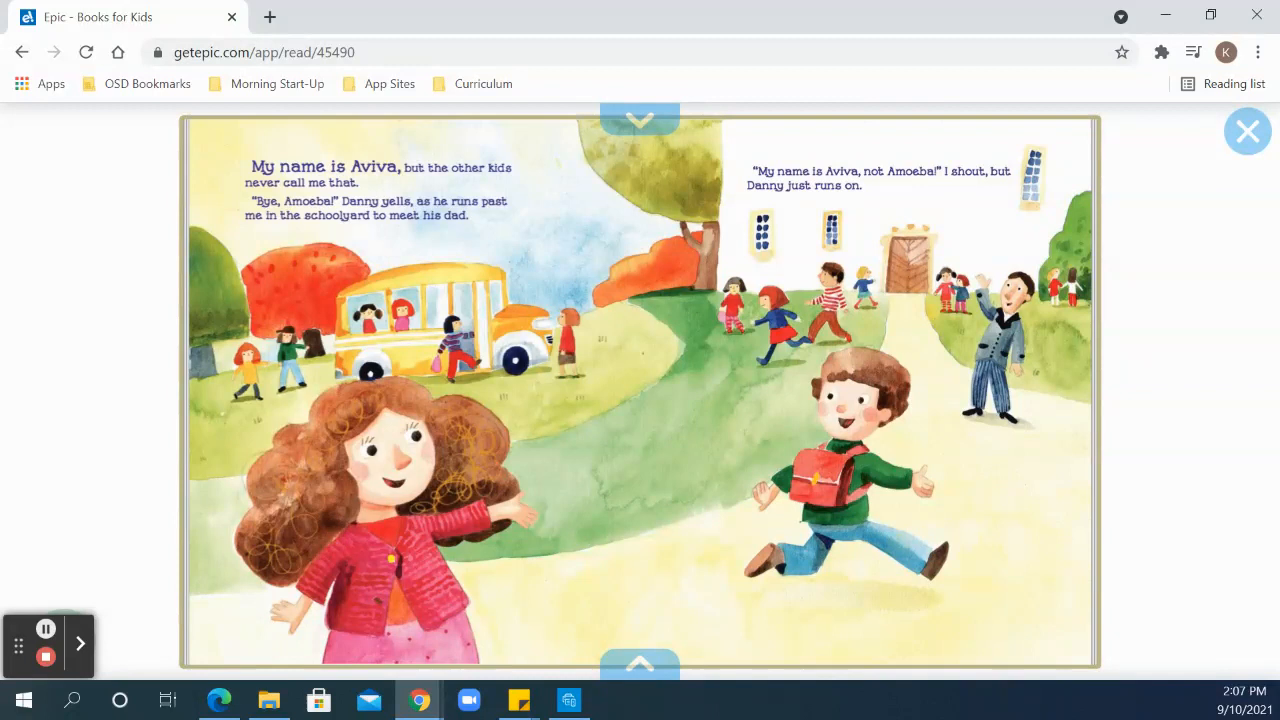
pyautogui.moveTo(728, 192)
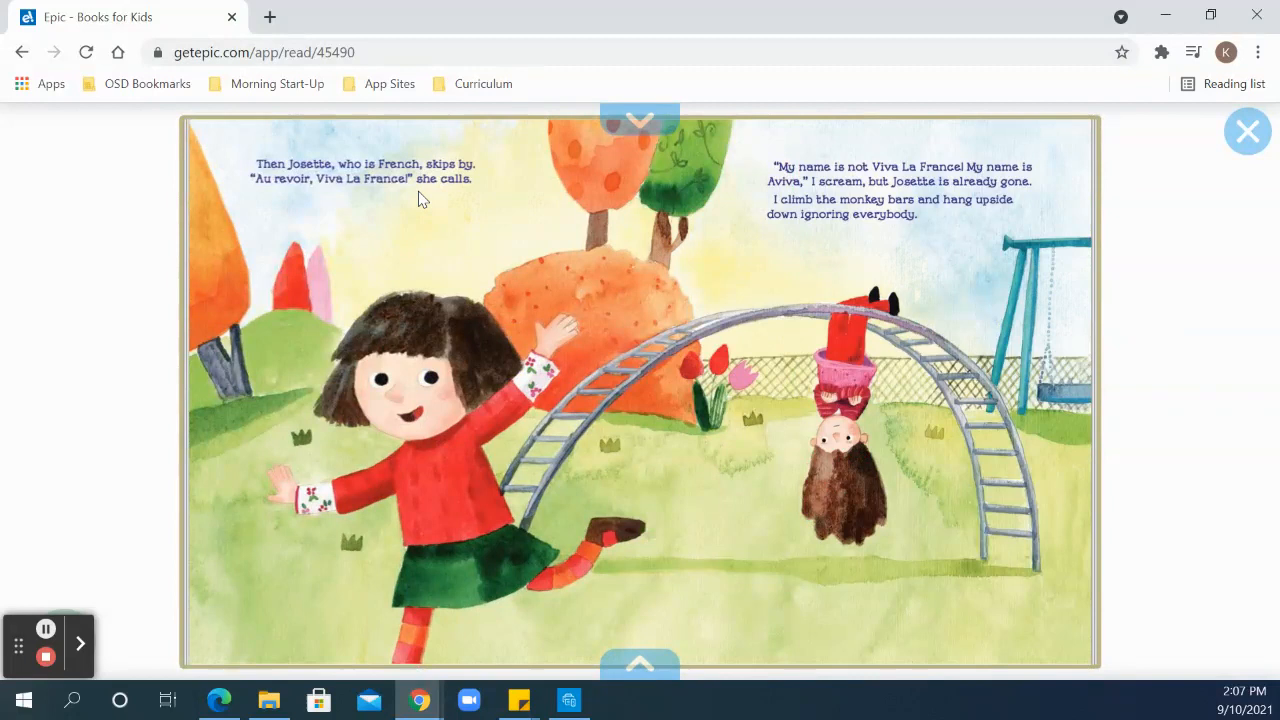
pyautogui.moveTo(500, 206)
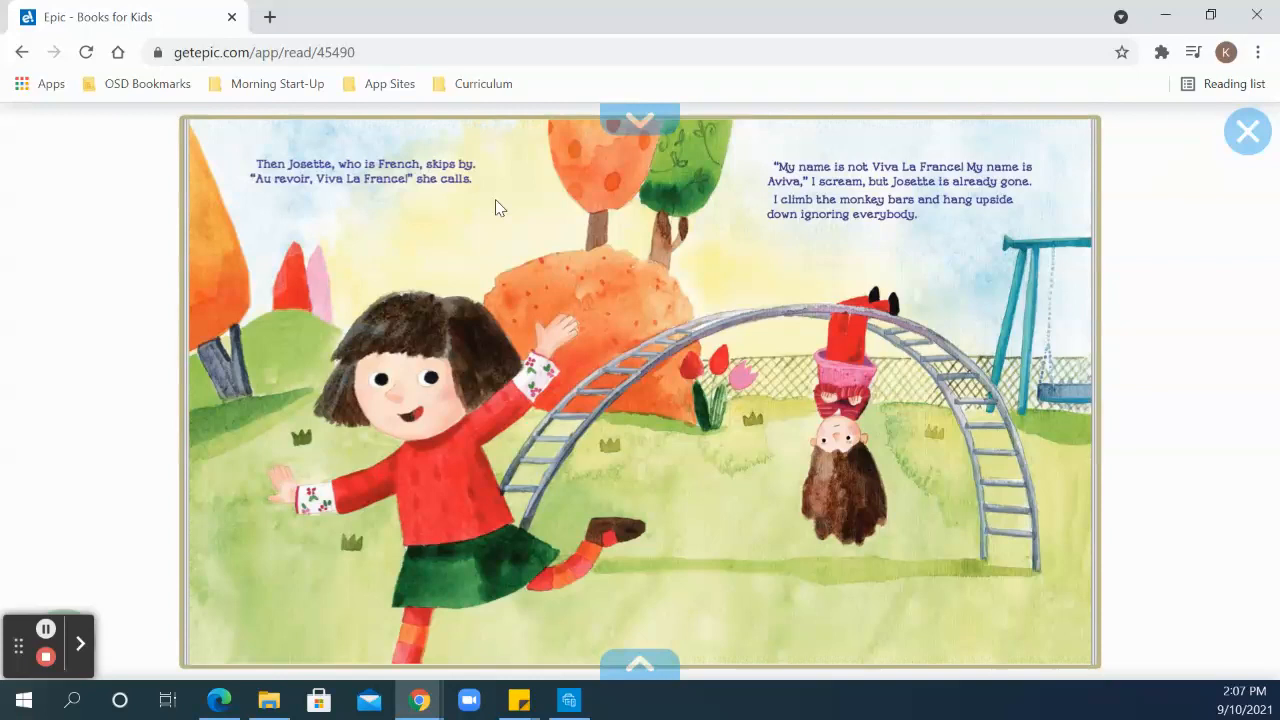
pyautogui.moveTo(940, 238)
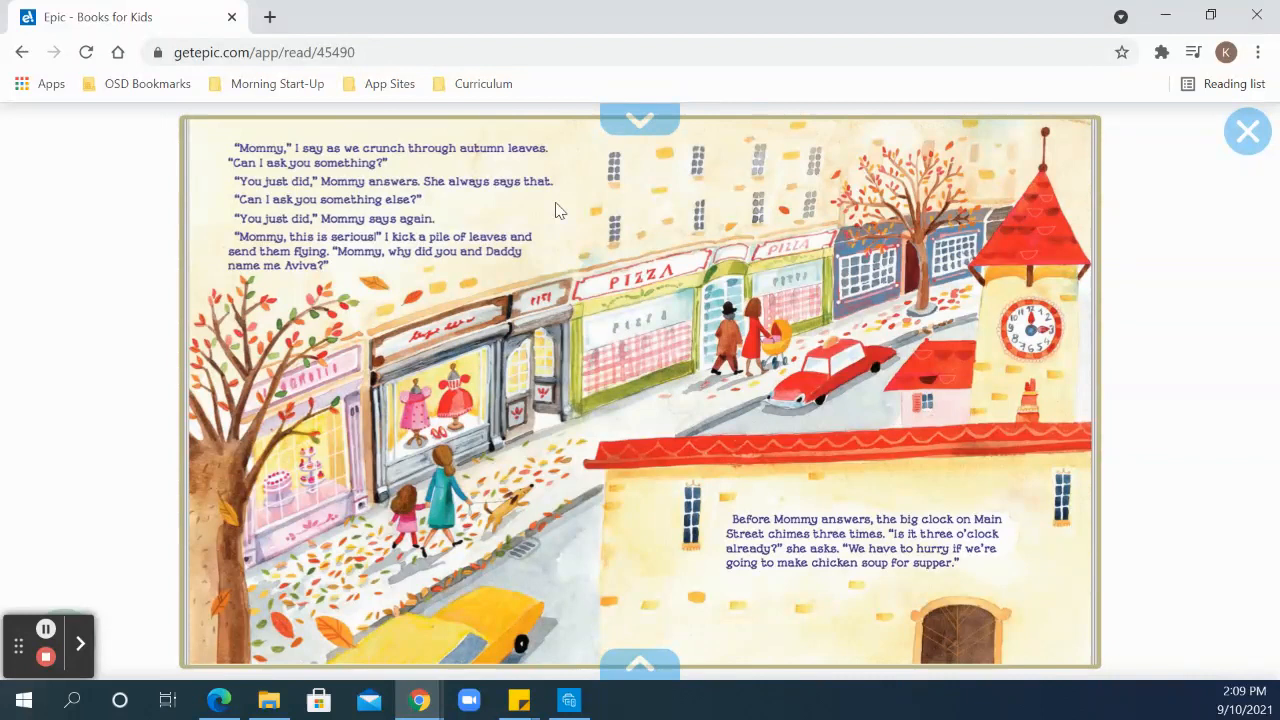
pyautogui.moveTo(570, 196)
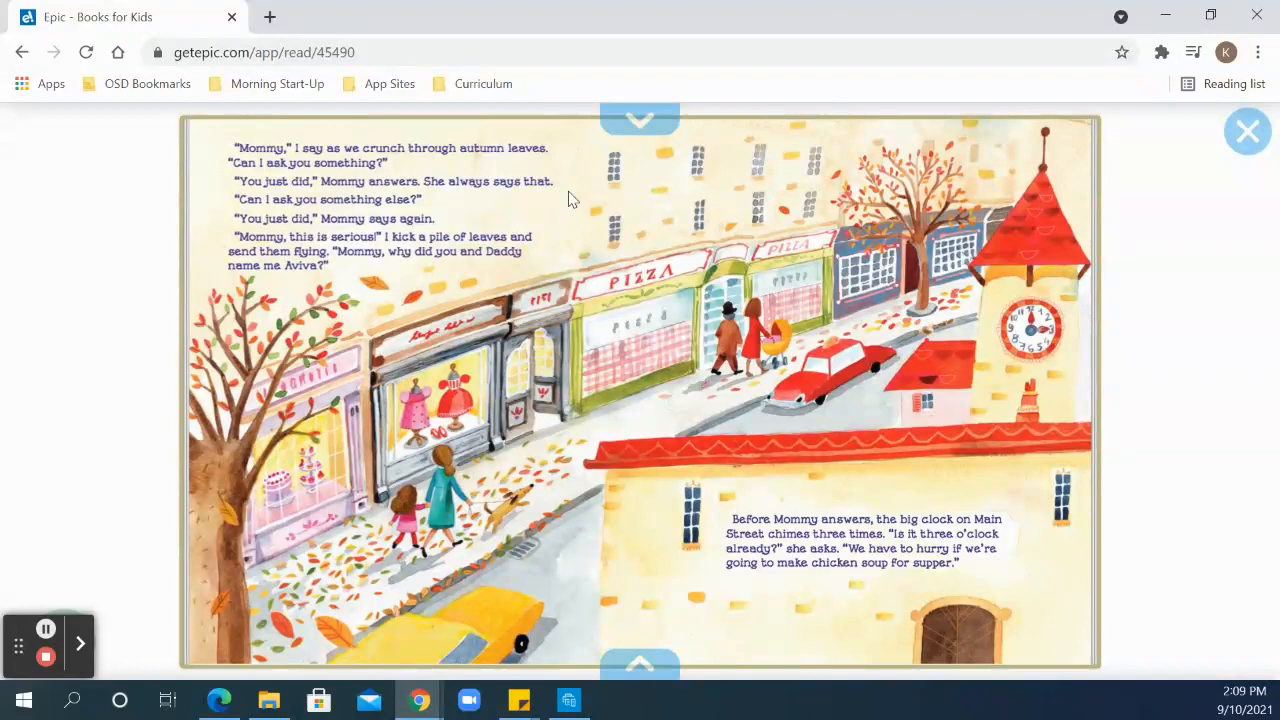
pyautogui.moveTo(672, 568)
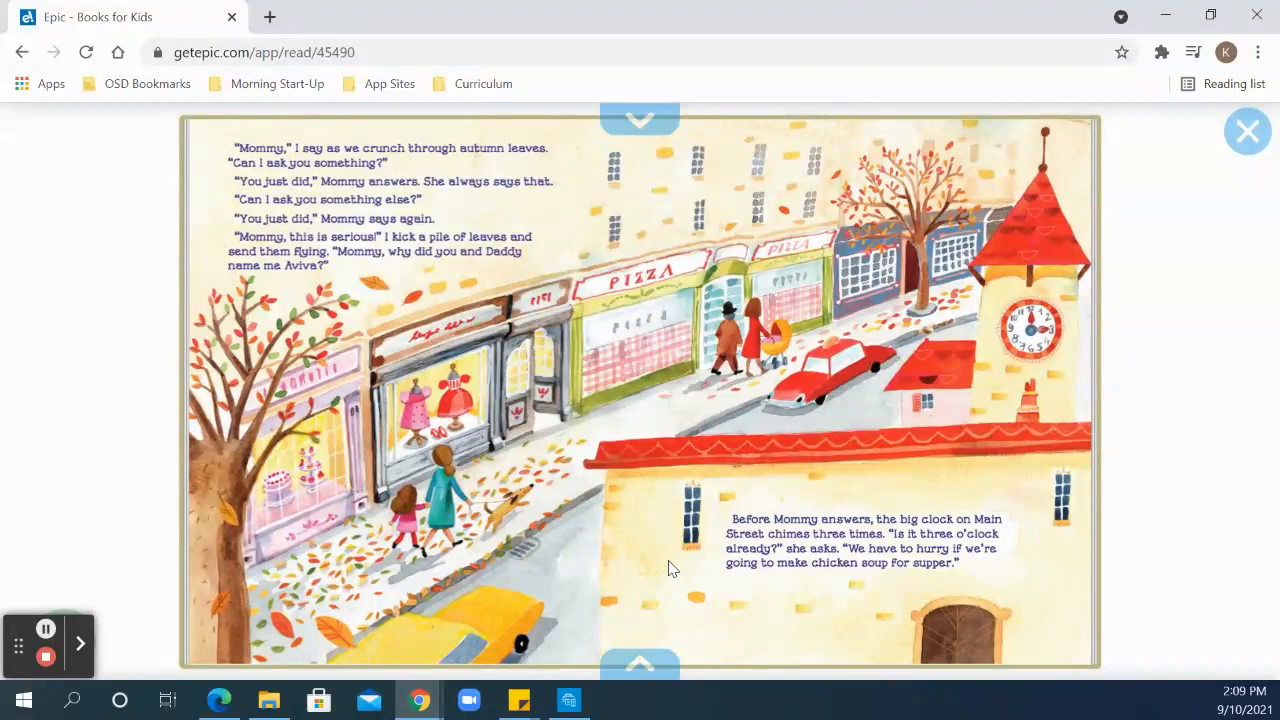
pyautogui.moveTo(828, 626)
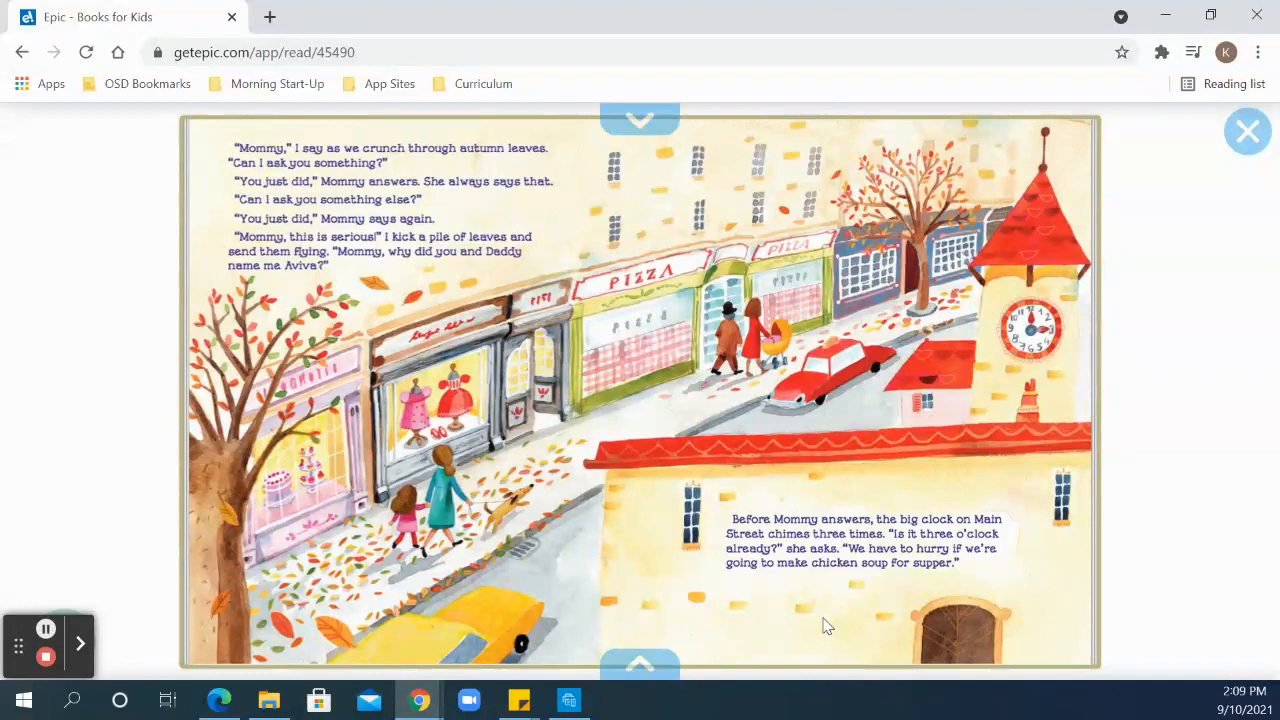
pyautogui.moveTo(938, 444)
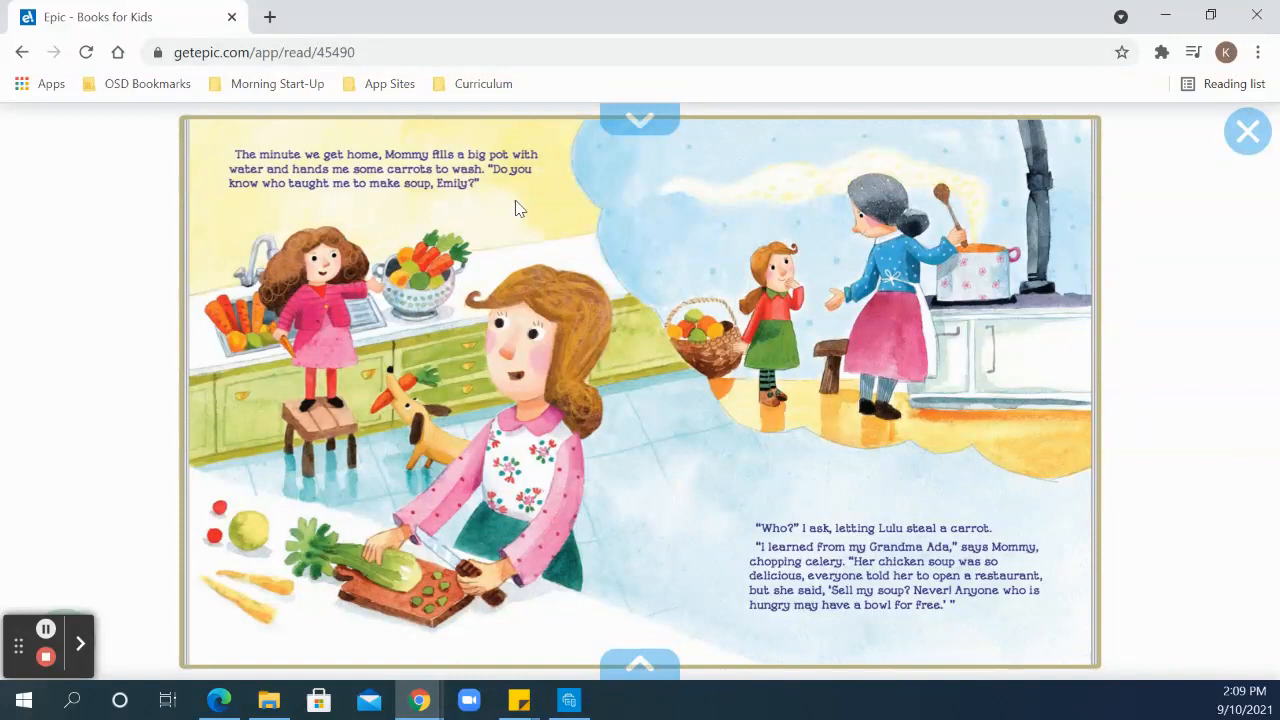
pyautogui.moveTo(988, 636)
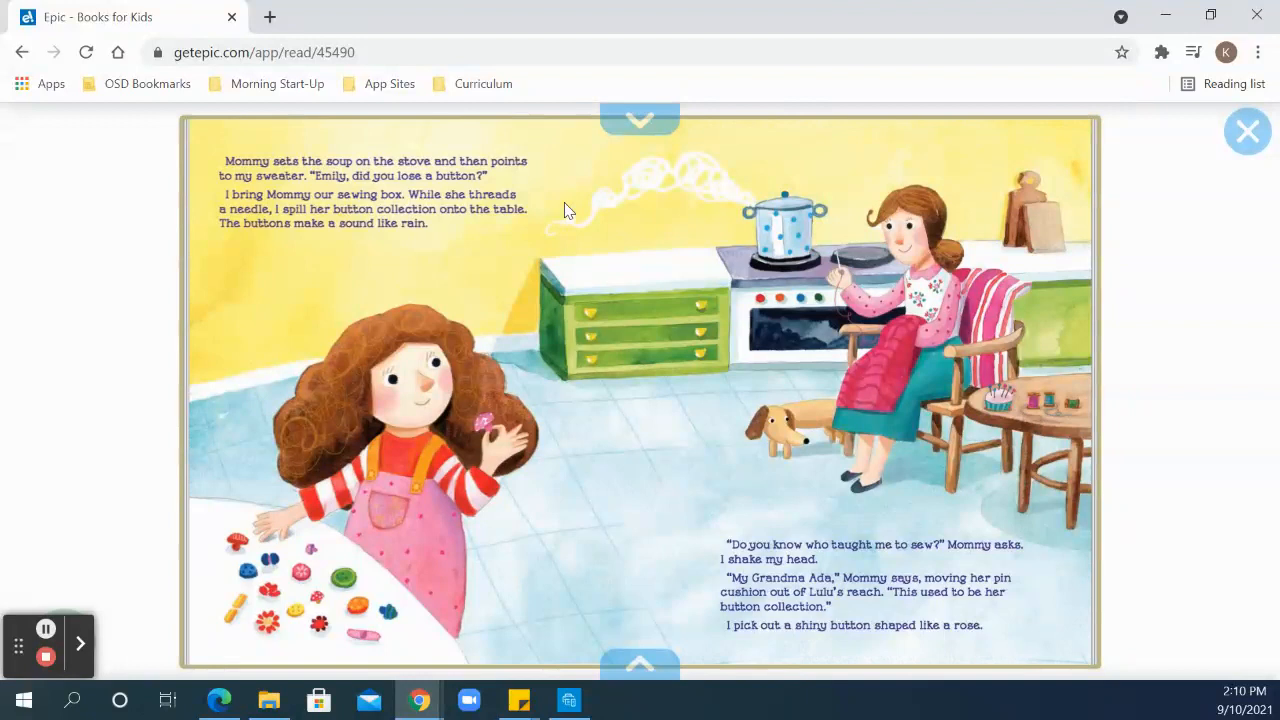
pyautogui.moveTo(564, 212)
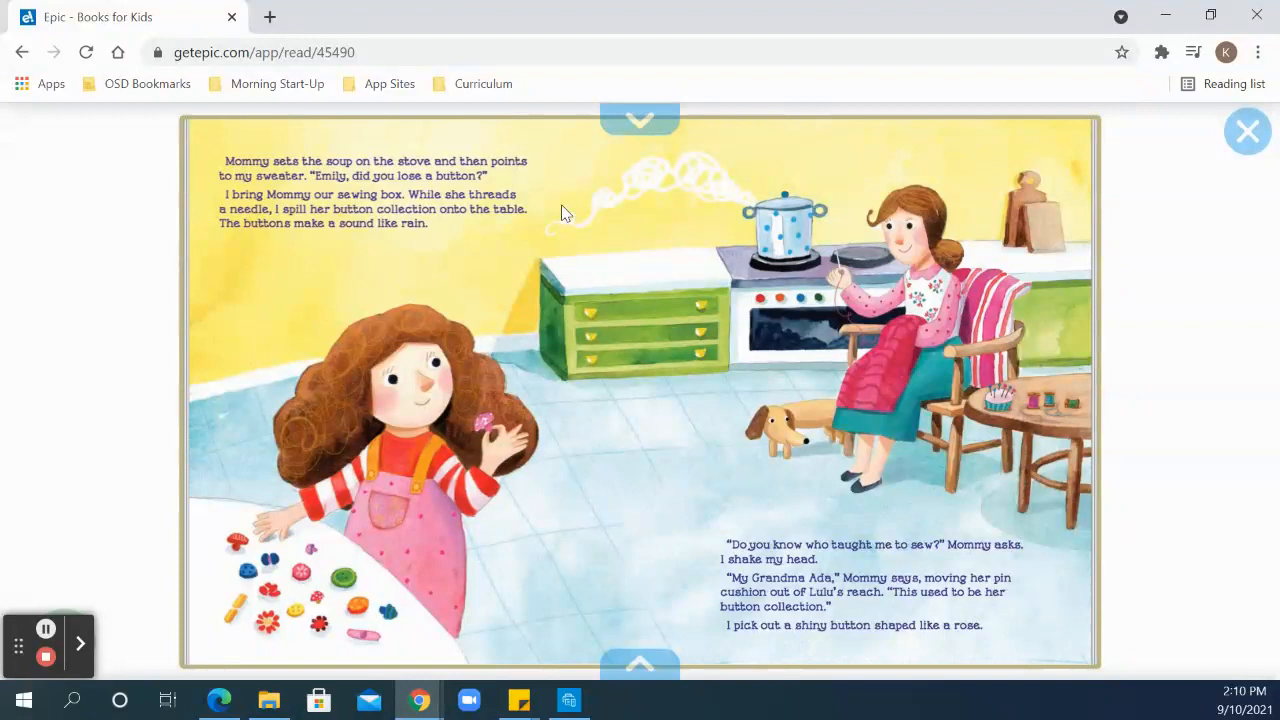
pyautogui.moveTo(628, 608)
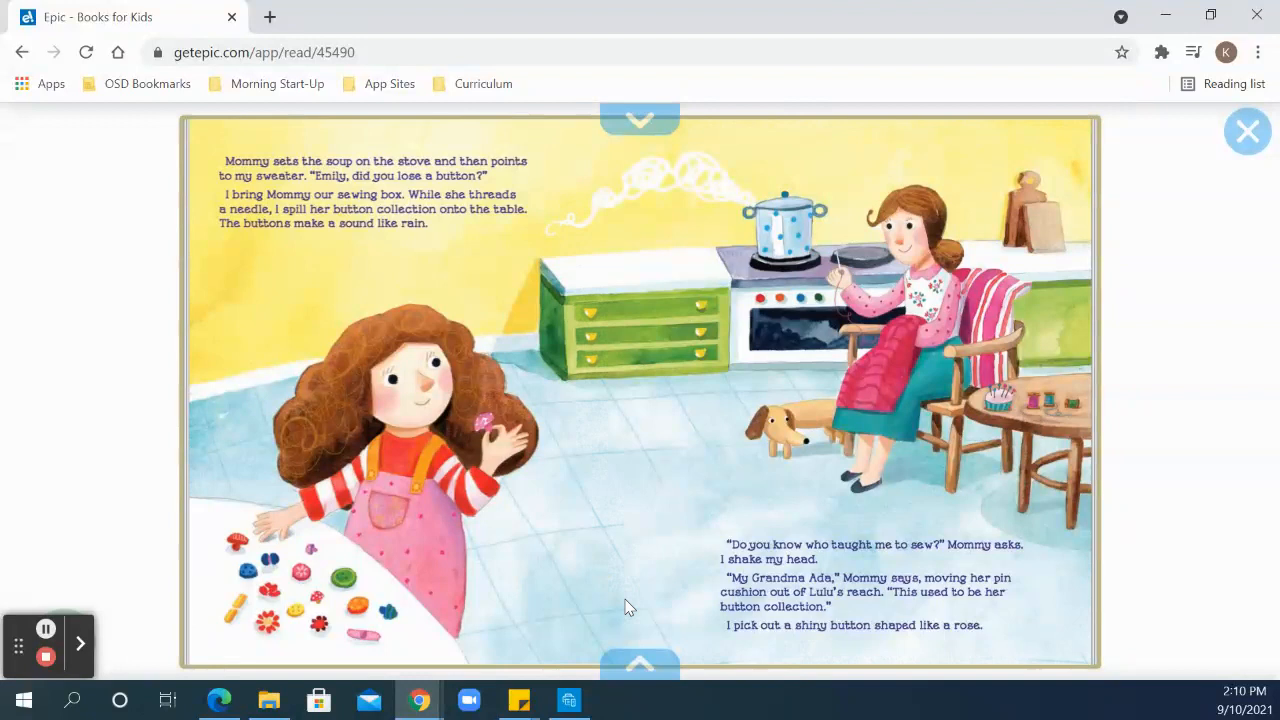
pyautogui.moveTo(884, 644)
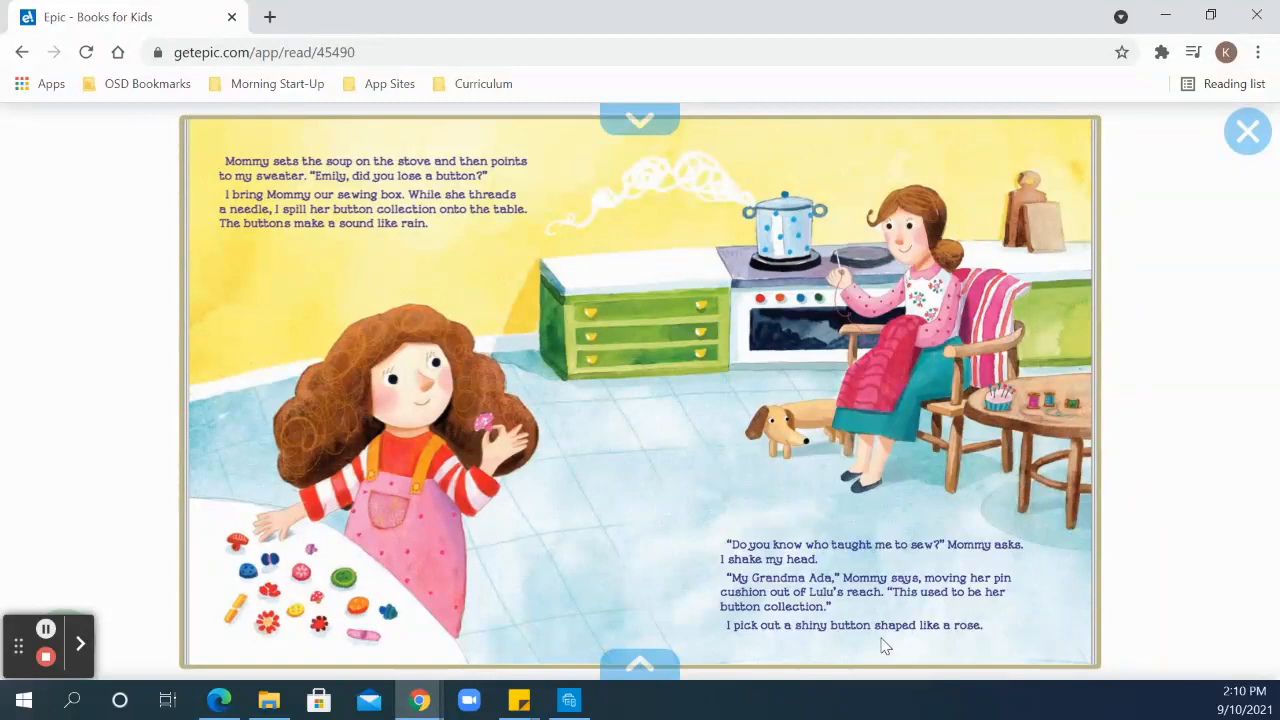
pyautogui.click(1040, 420)
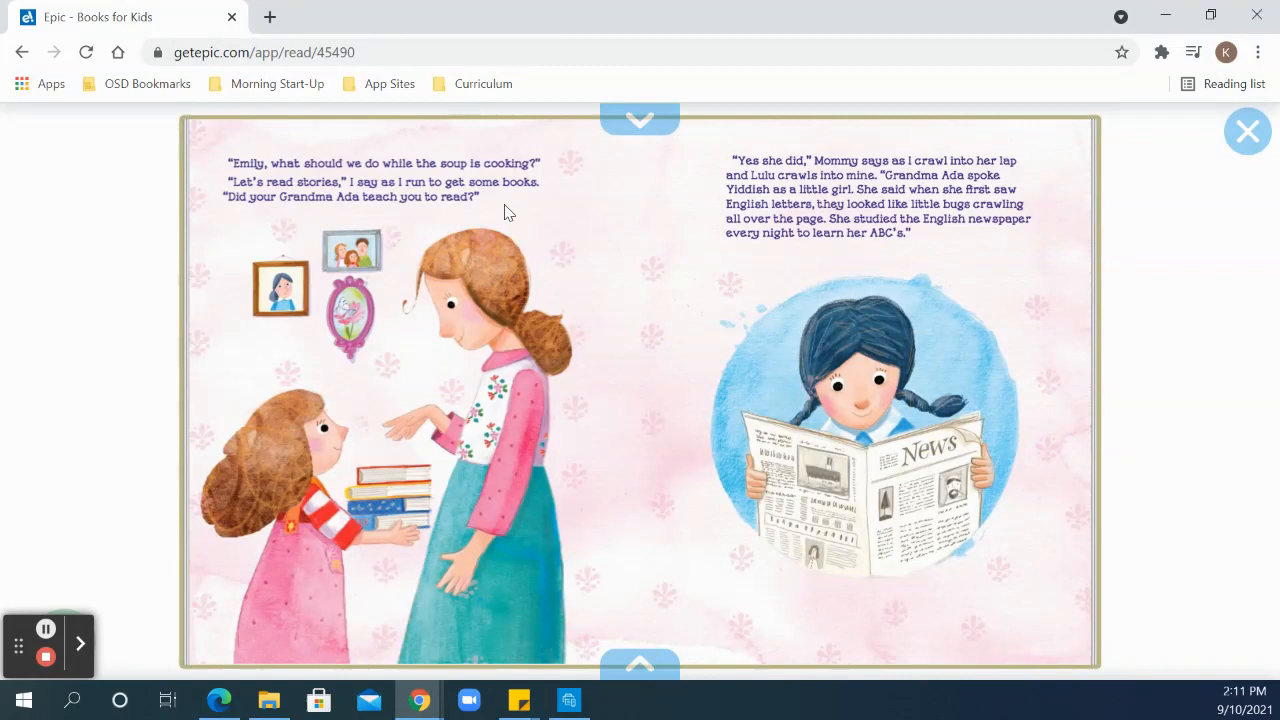
pyautogui.moveTo(976, 290)
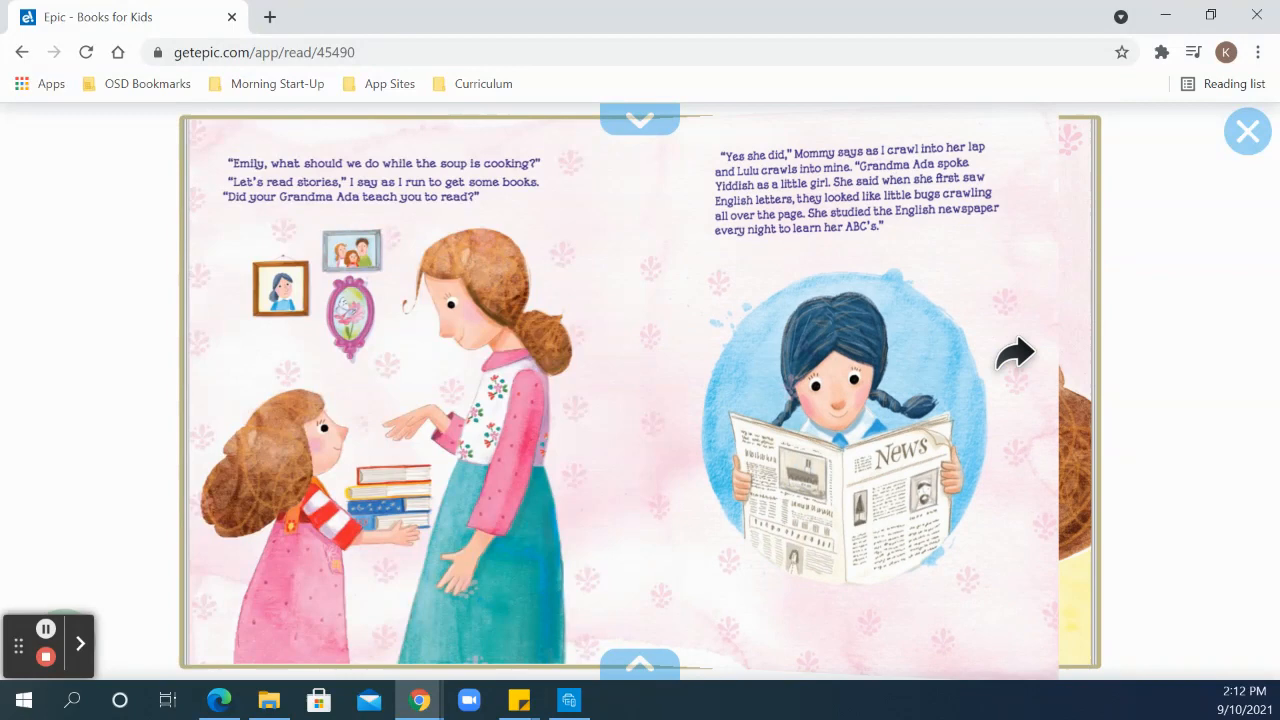
# Step: Flip to the spread where Daddy comes home and calls Emily Aviva
pyautogui.click(1016, 352)
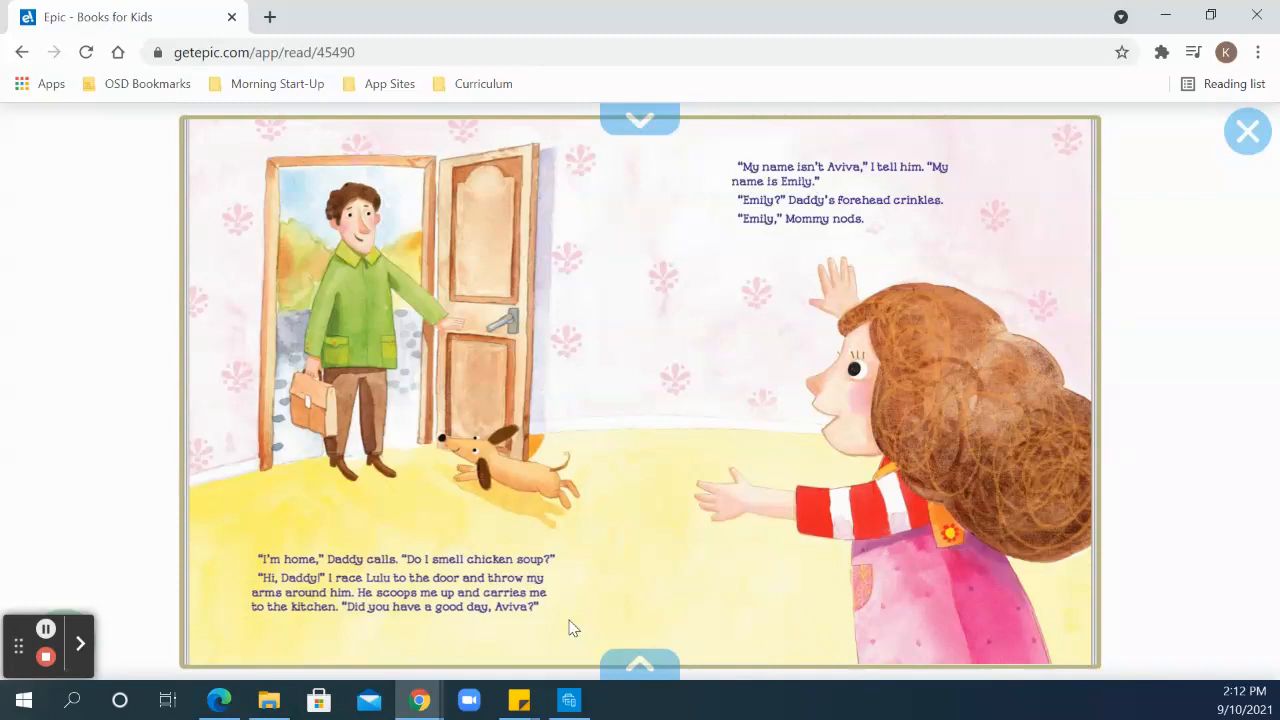
pyautogui.moveTo(936, 222)
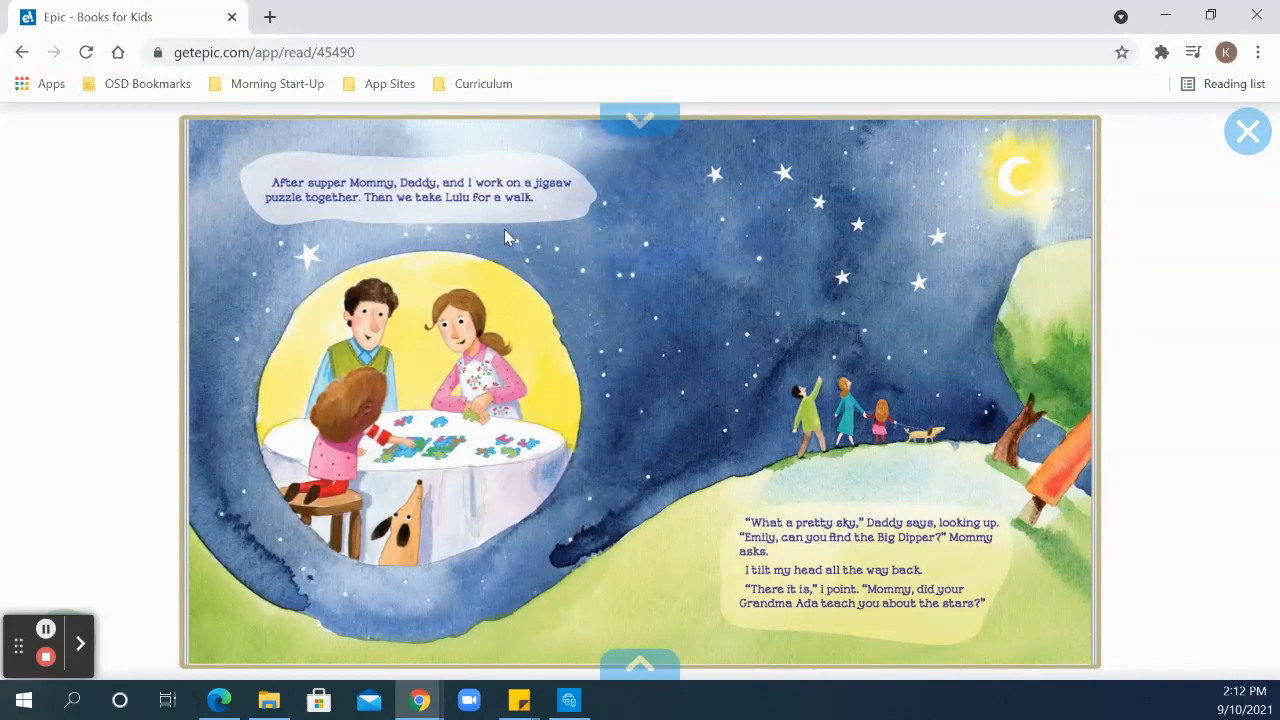
pyautogui.moveTo(920, 648)
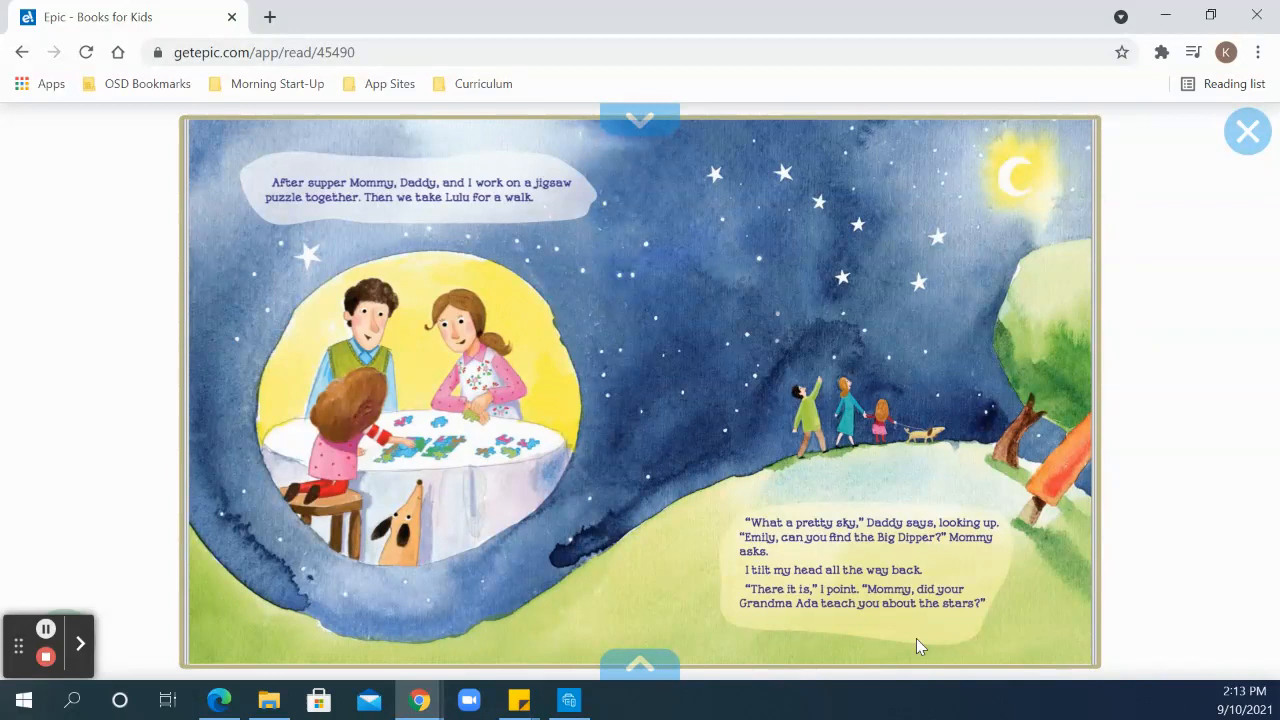
pyautogui.moveTo(940, 512)
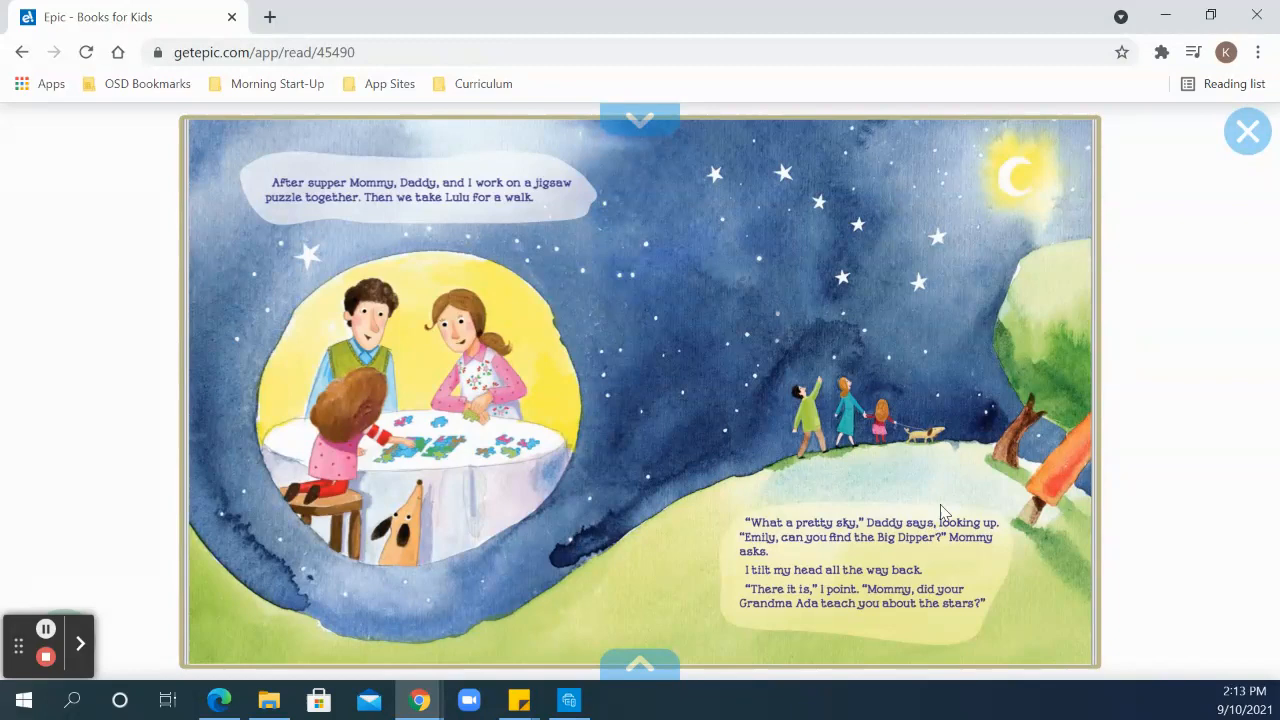
pyautogui.click(640, 664)
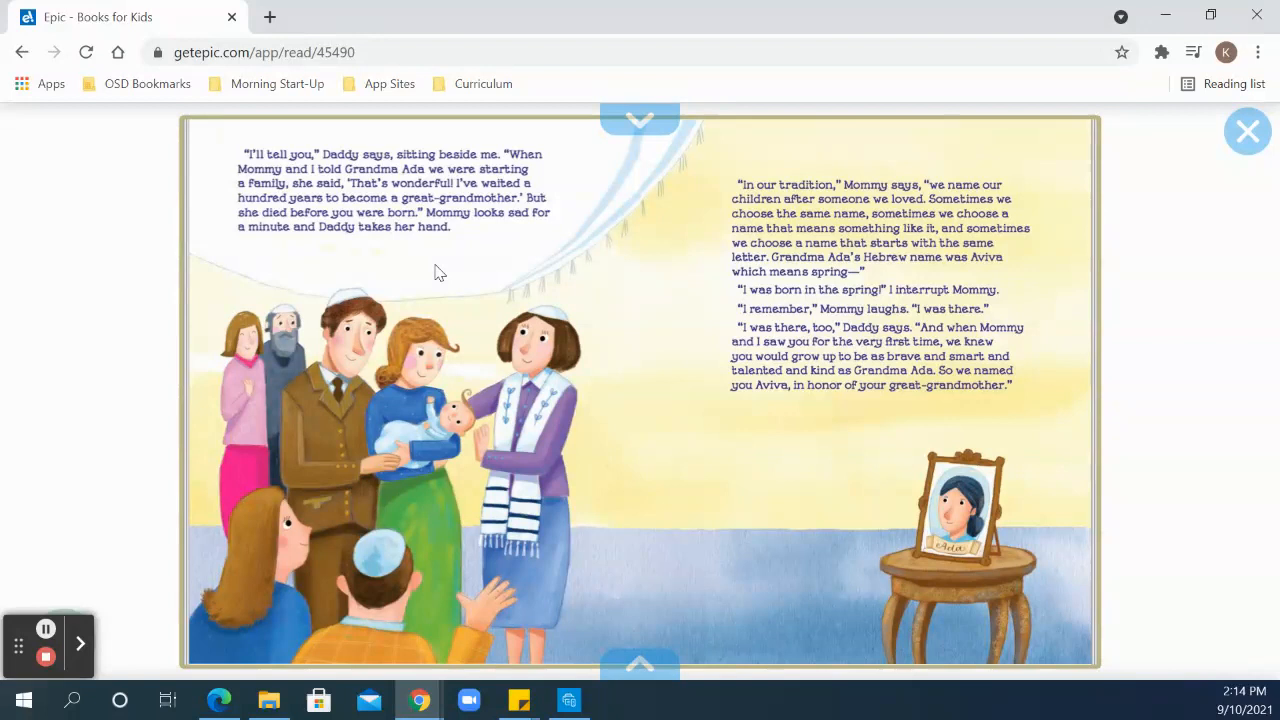
pyautogui.moveTo(890, 428)
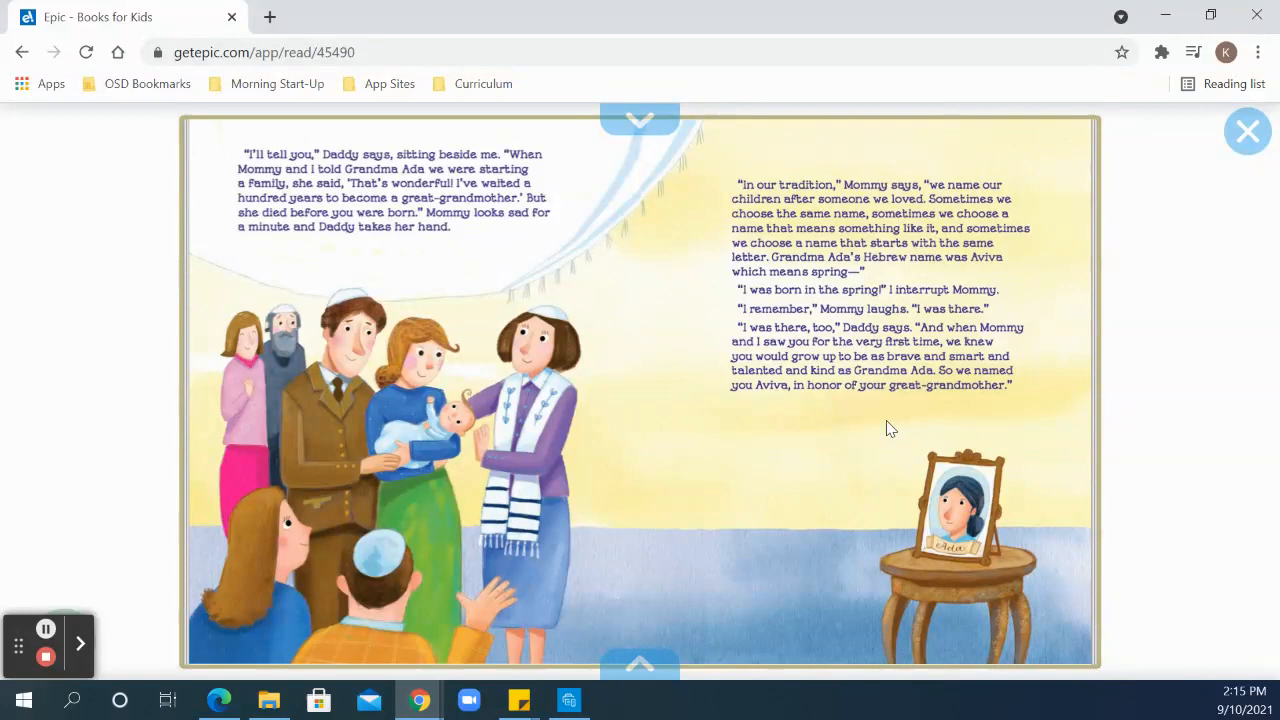
pyautogui.click(640, 664)
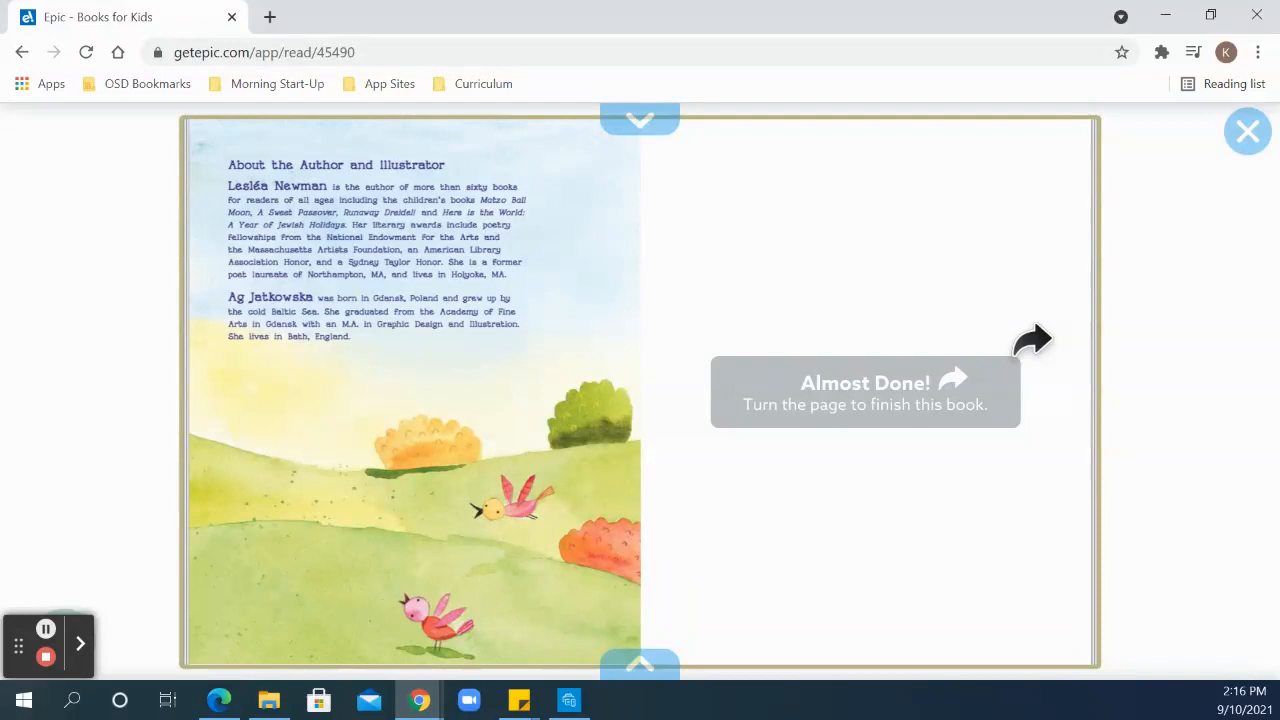
pyautogui.moveTo(564, 256)
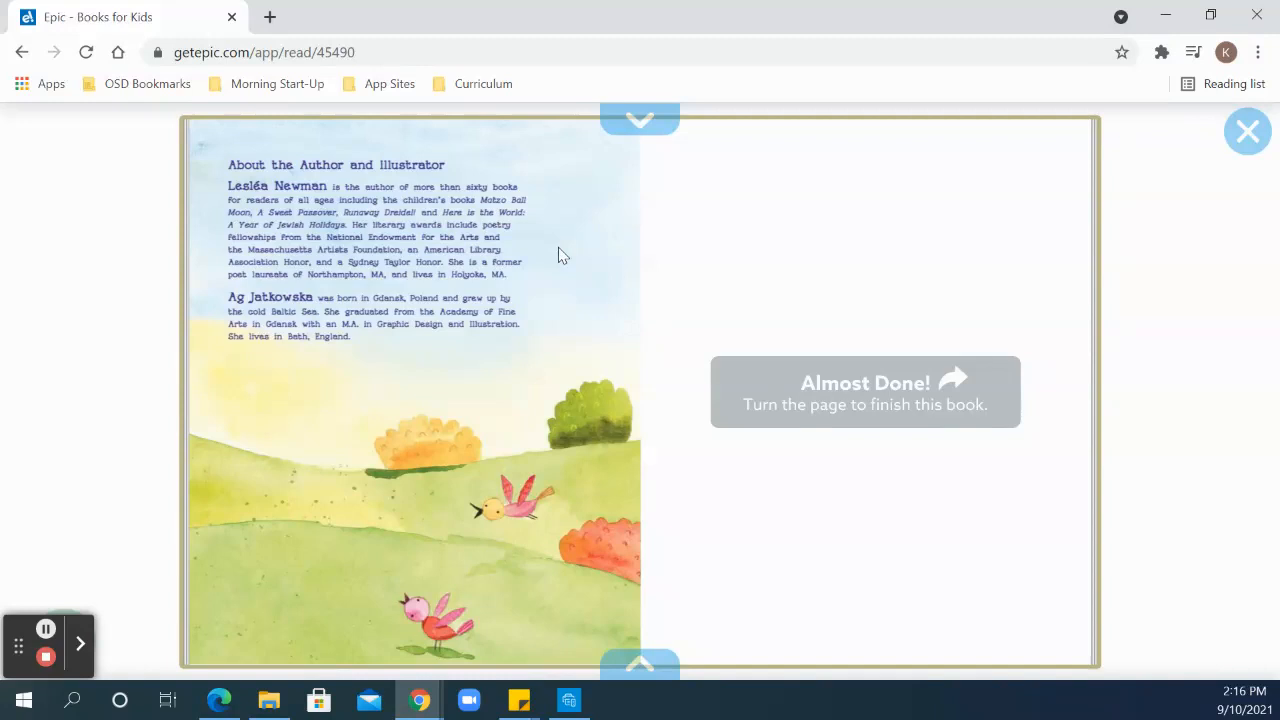
pyautogui.moveTo(548, 358)
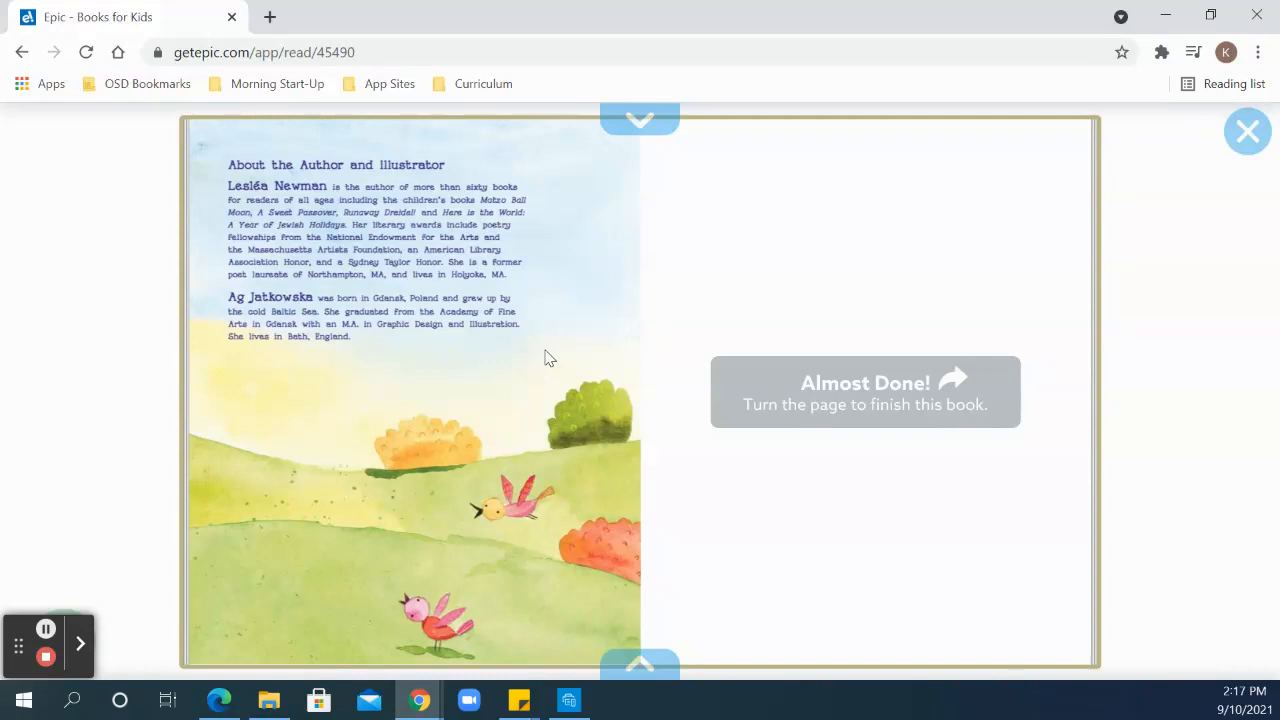